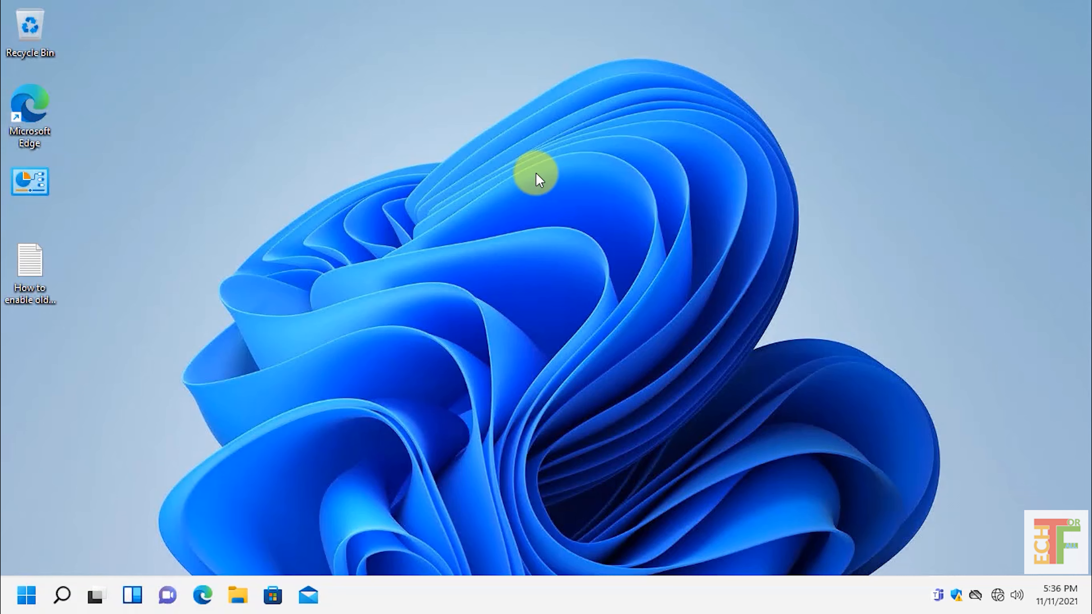
Step: Refresh the desktop from its current Windows 11 right-click menu
right_click(536, 178)
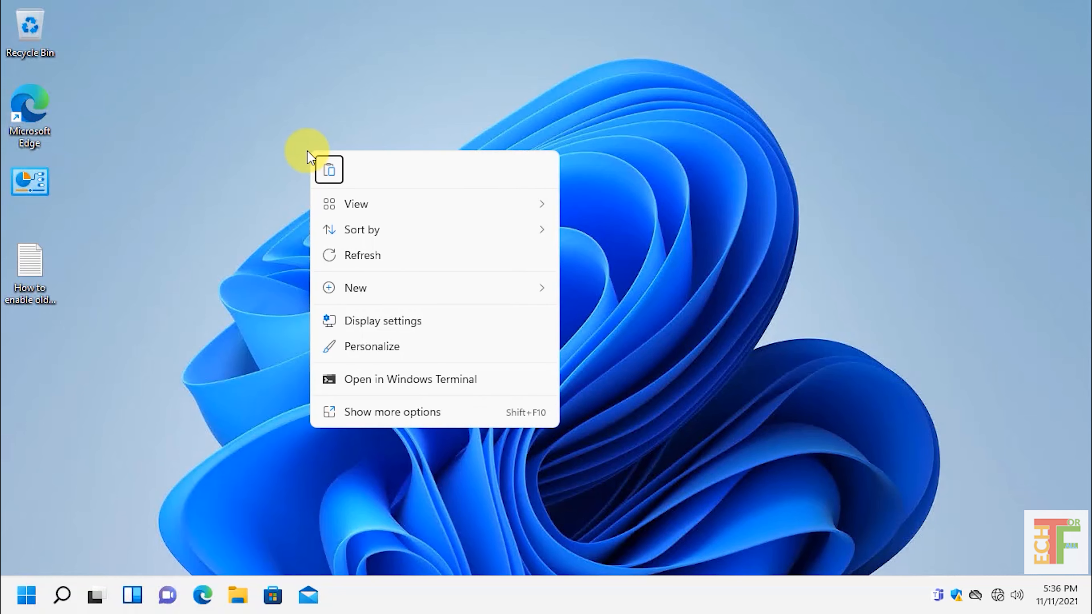
mouse_move(399, 224)
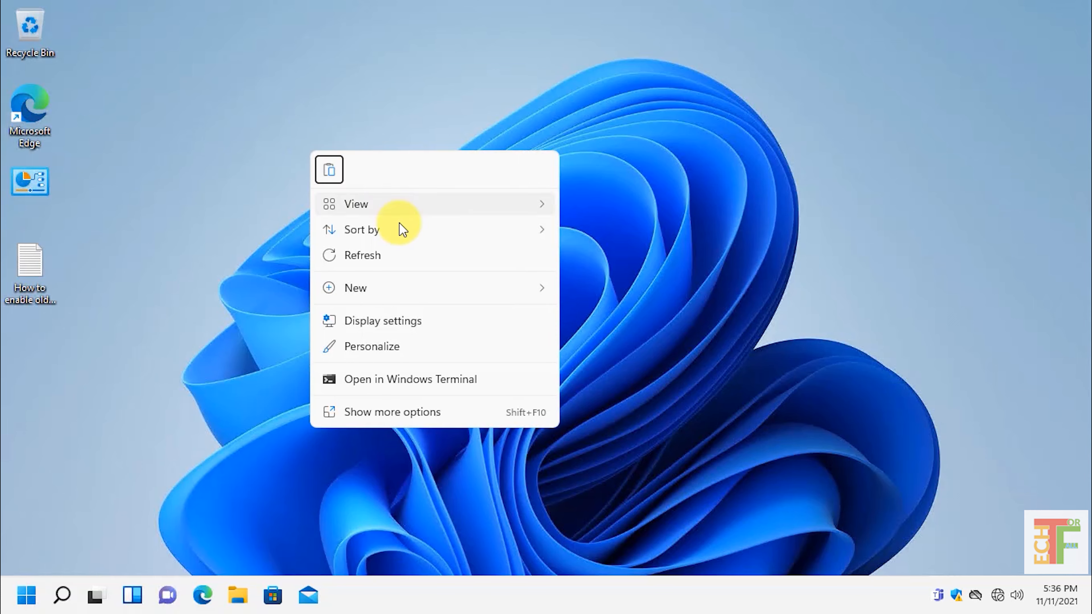
mouse_move(415, 250)
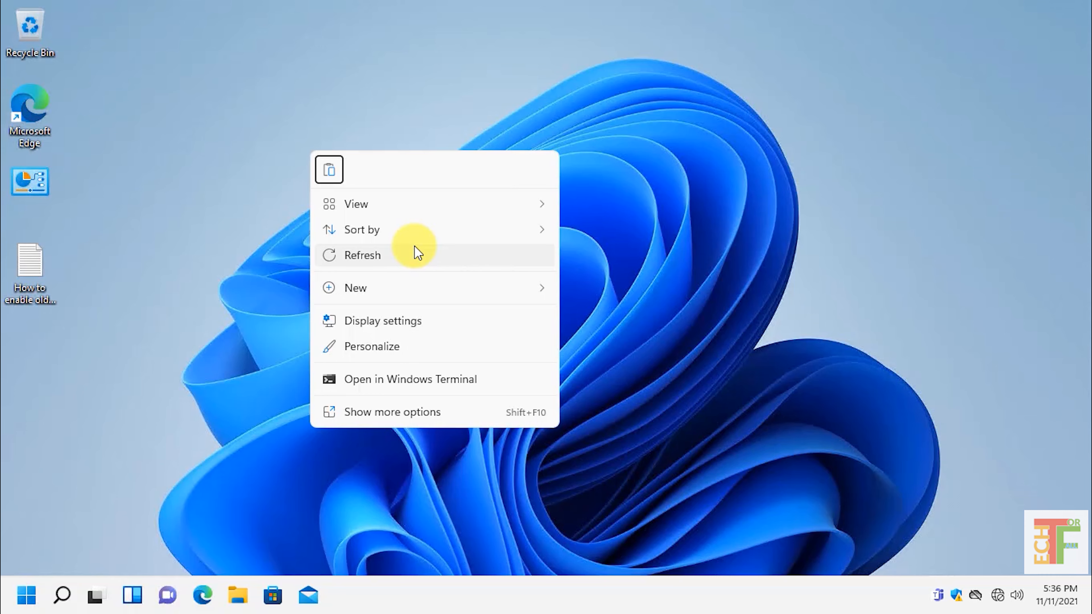
click(362, 255)
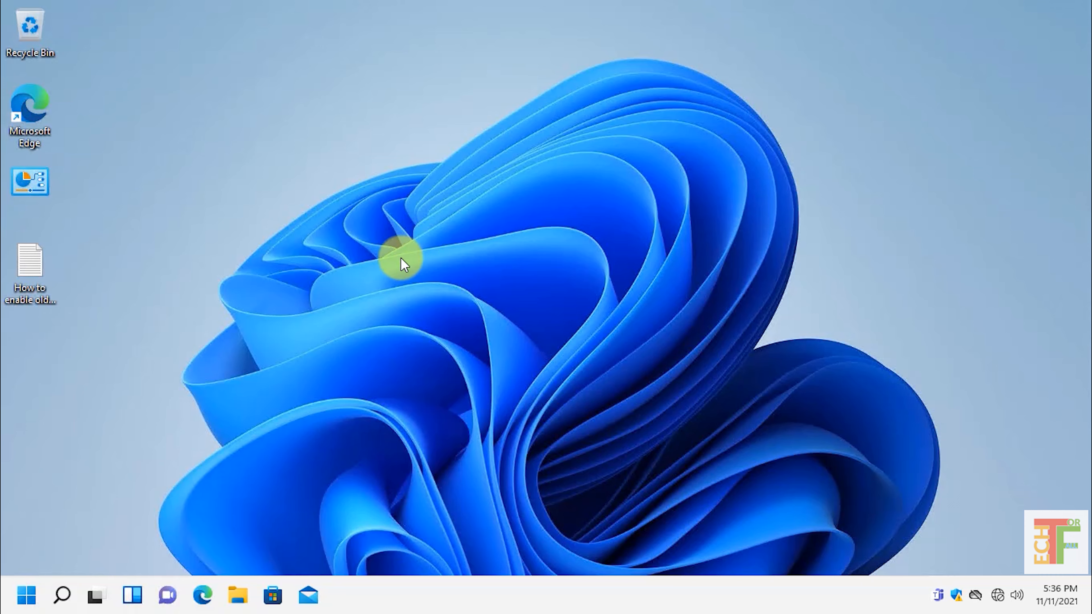
Step: Launch Windows Terminal (Admin) from the Start quick-link menu and approve the UAC prompt
right_click(27, 596)
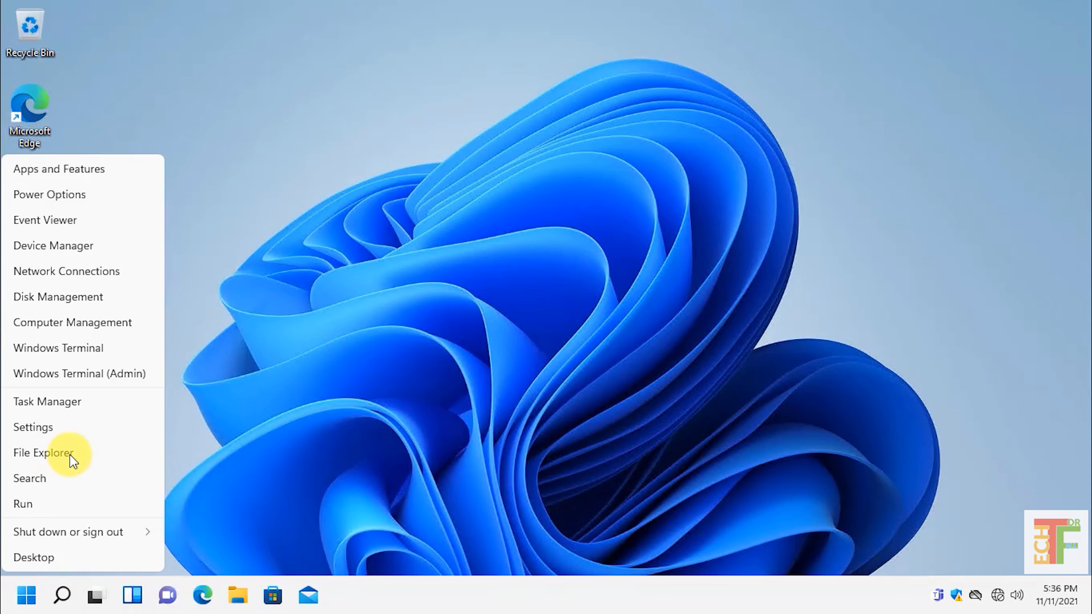
mouse_move(85, 381)
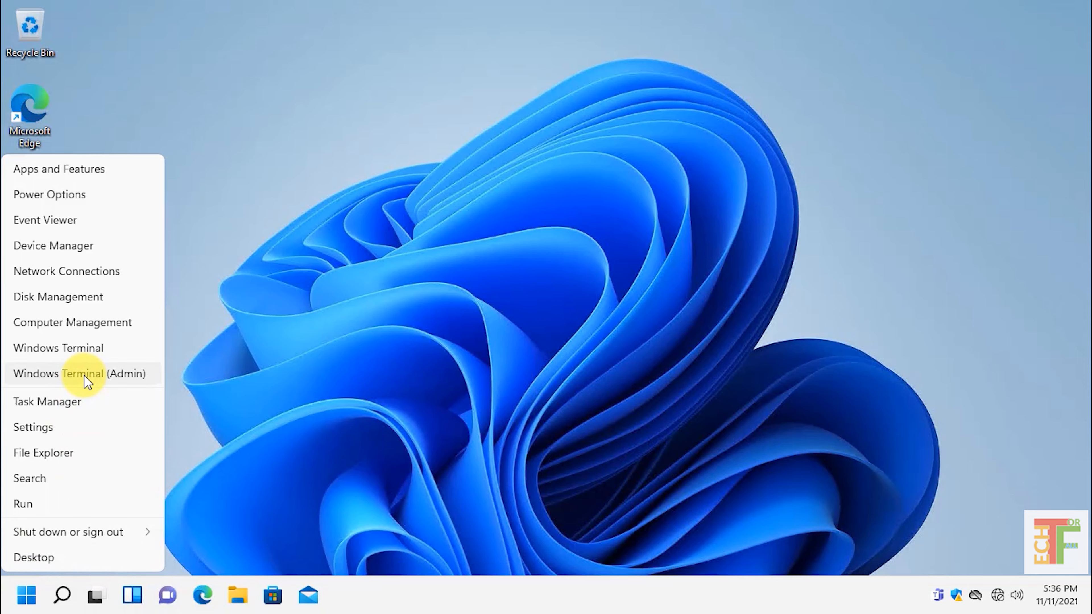
click(79, 373)
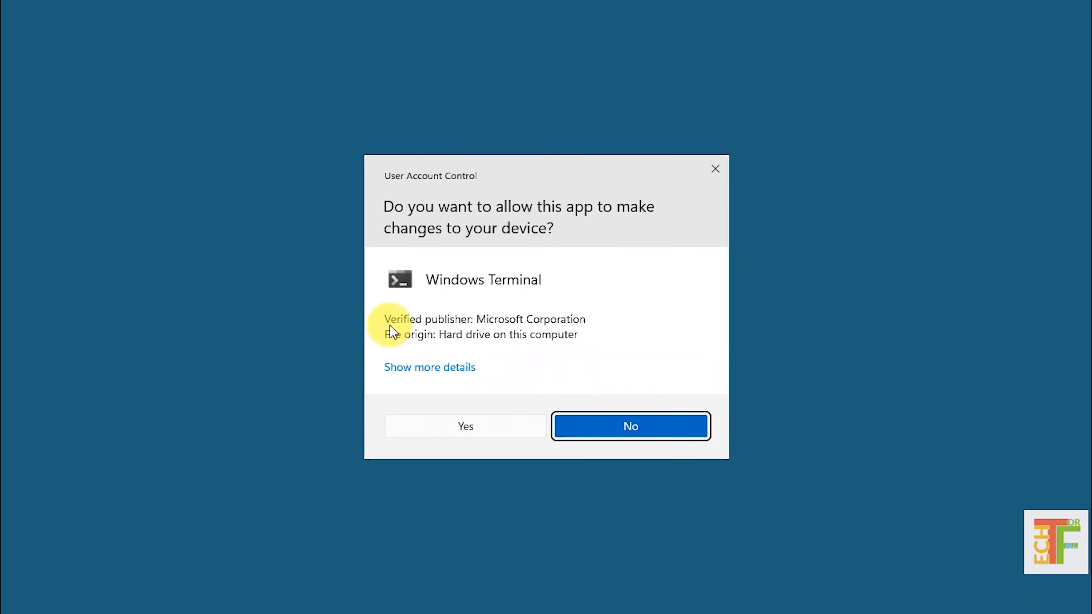
click(465, 426)
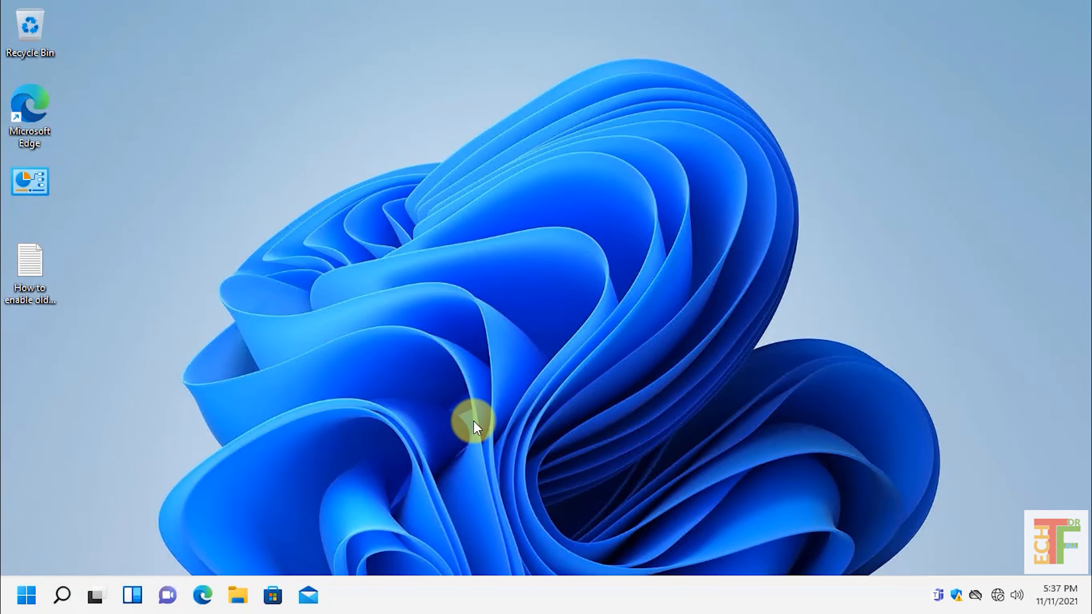
Step: Run reg.exe add for the CLSID {86ca1aa0-...} InprocServer32 key with /f /ve to enable the classic menu
click(342, 595)
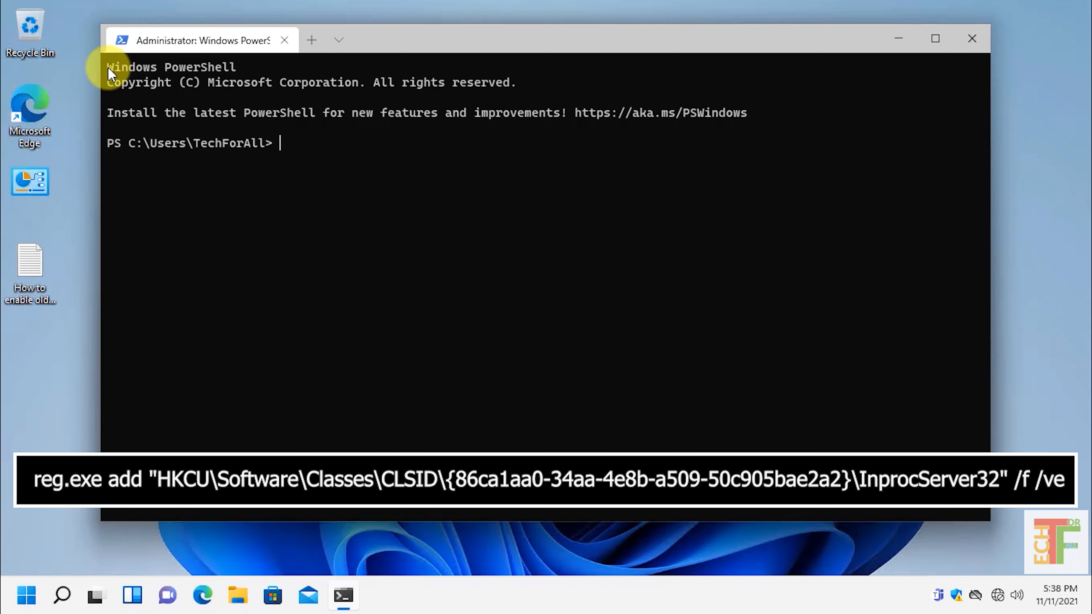
text(reg.exe add "HKCU\Software\Classes\CLSID\{86ca1aa0-34aa-4e8b-a509-50c905bae2a2}\InprocServer32" /f /ve)
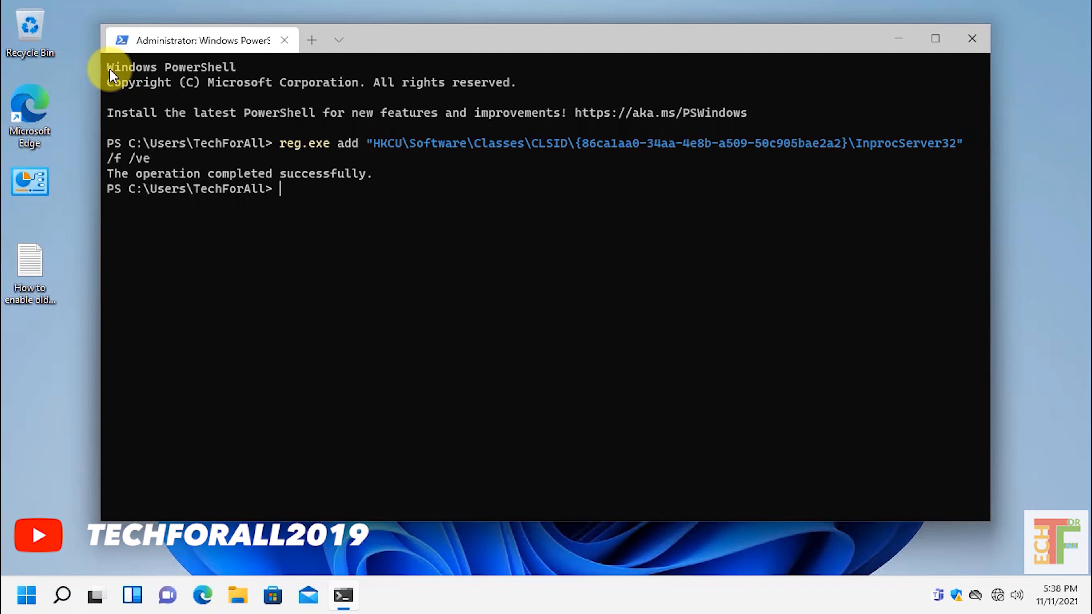
mouse_move(376, 290)
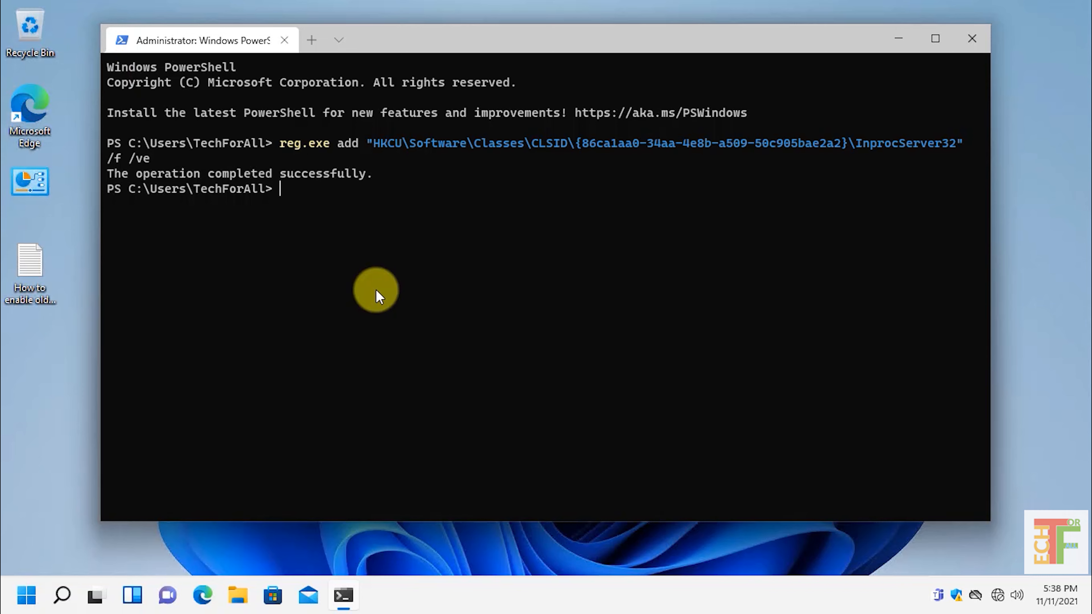
mouse_move(533, 561)
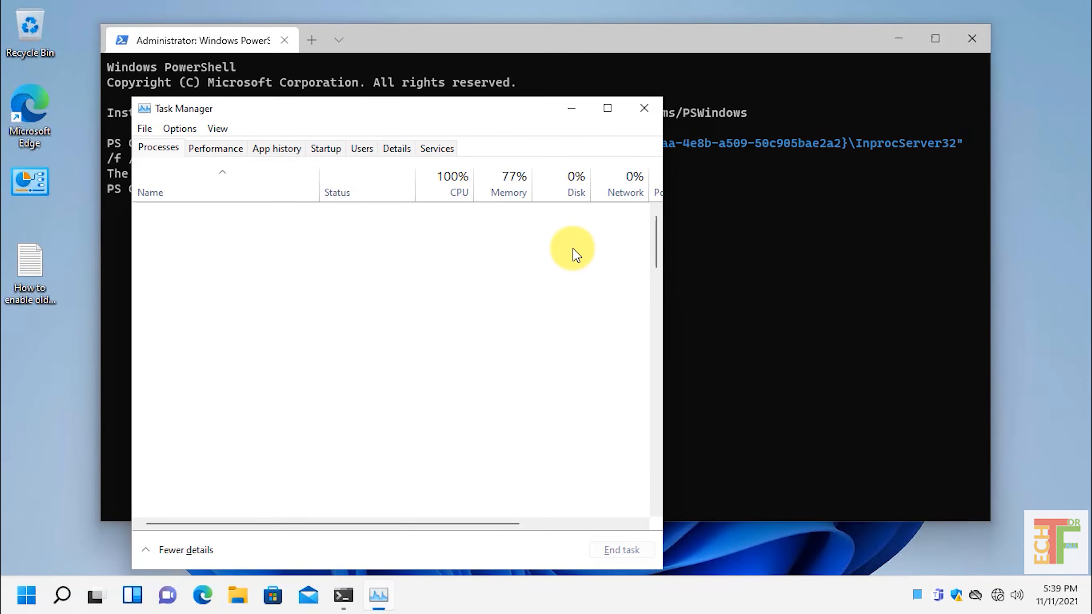
Step: Restart Windows Explorer from the maximized Task Manager process list, then close Task Manager
click(606, 109)
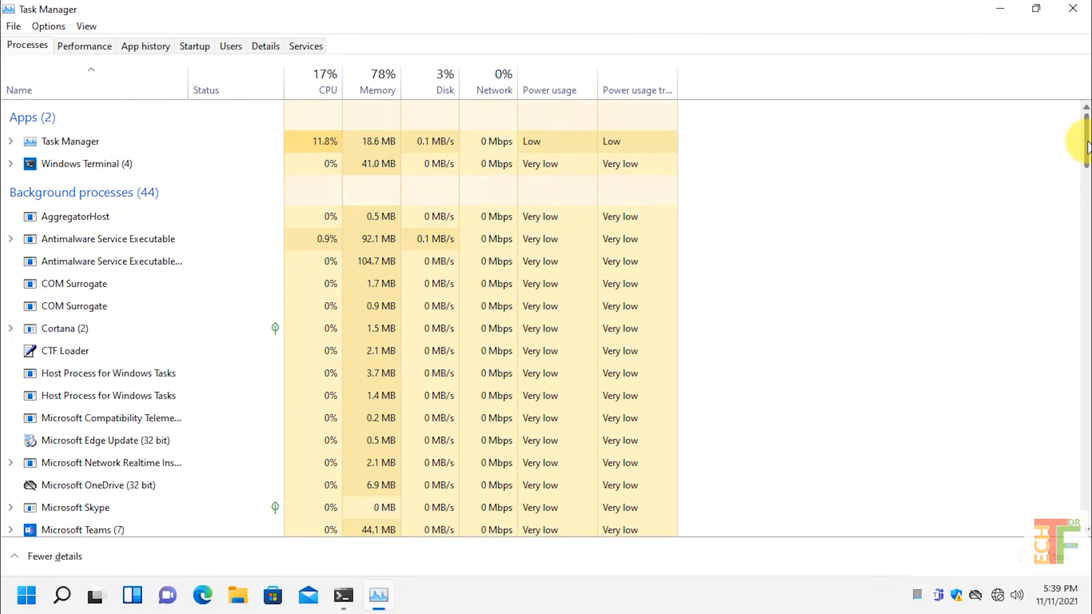
scroll(down, 3)
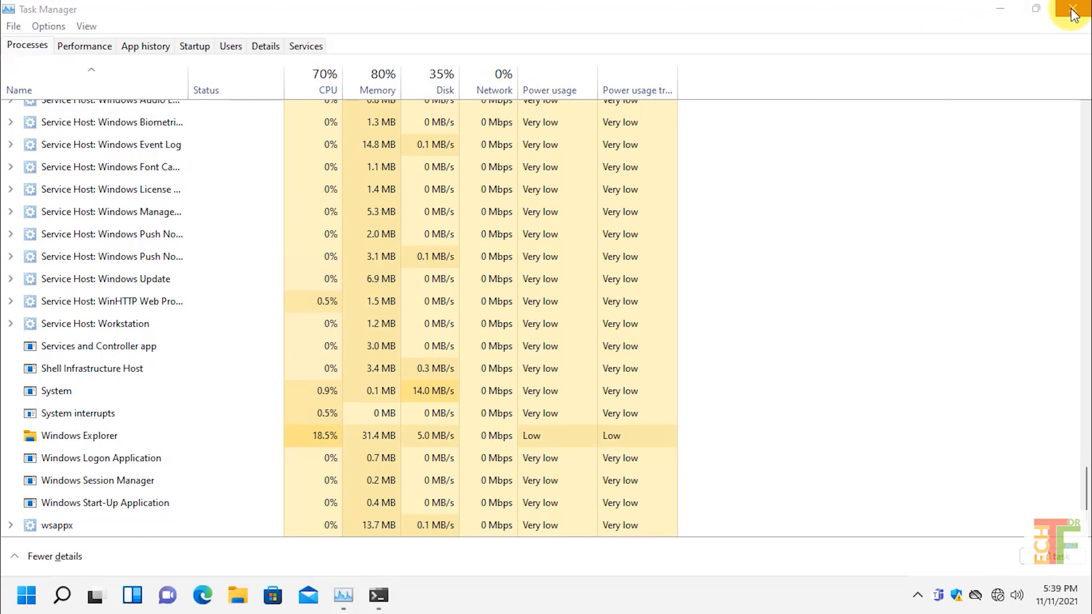
click(1074, 9)
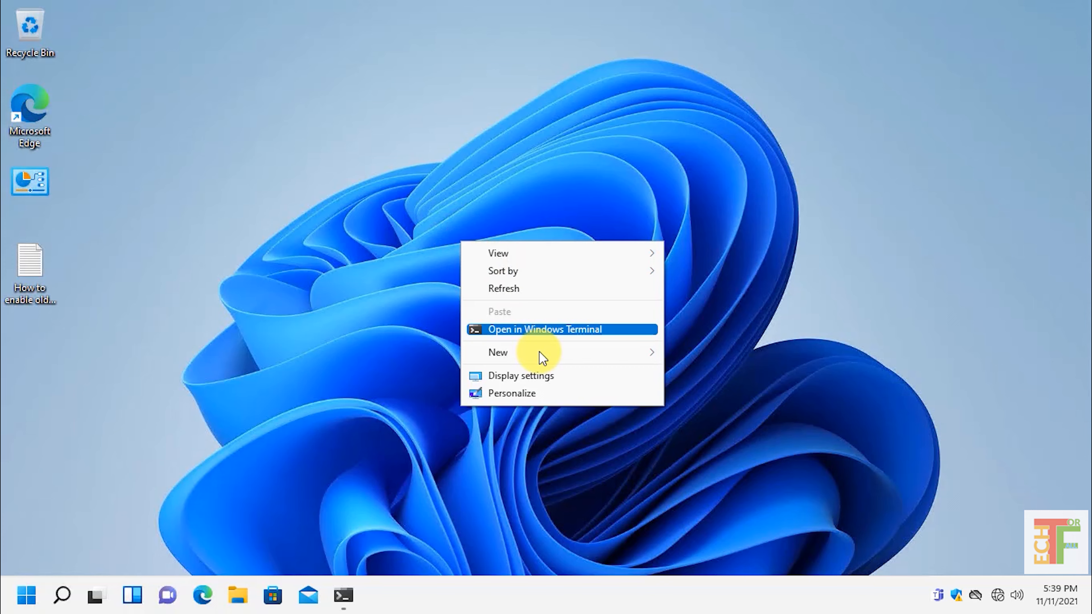
mouse_move(498, 353)
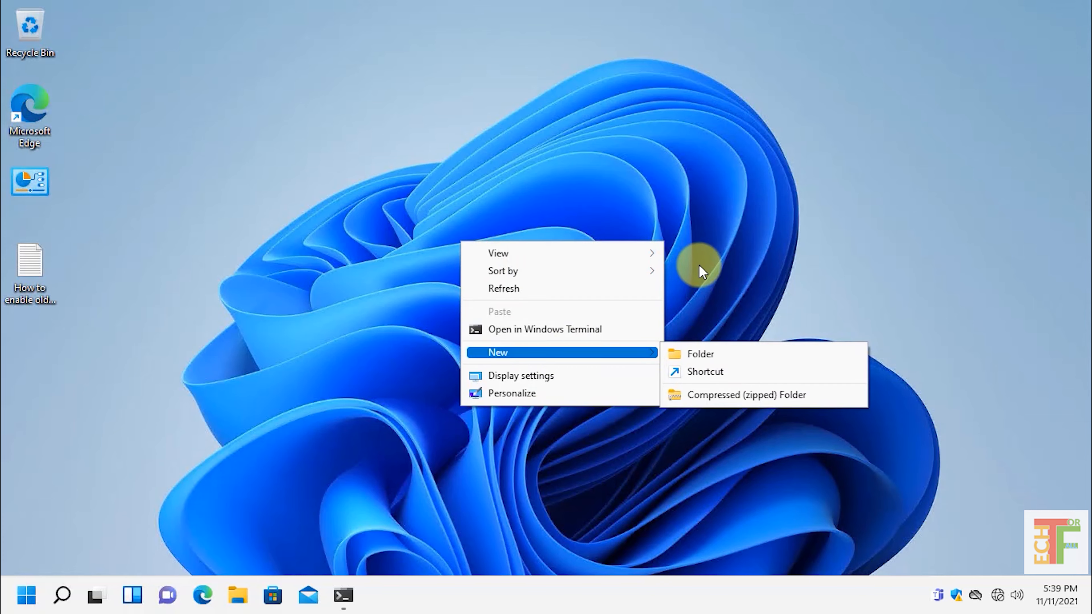
click(178, 212)
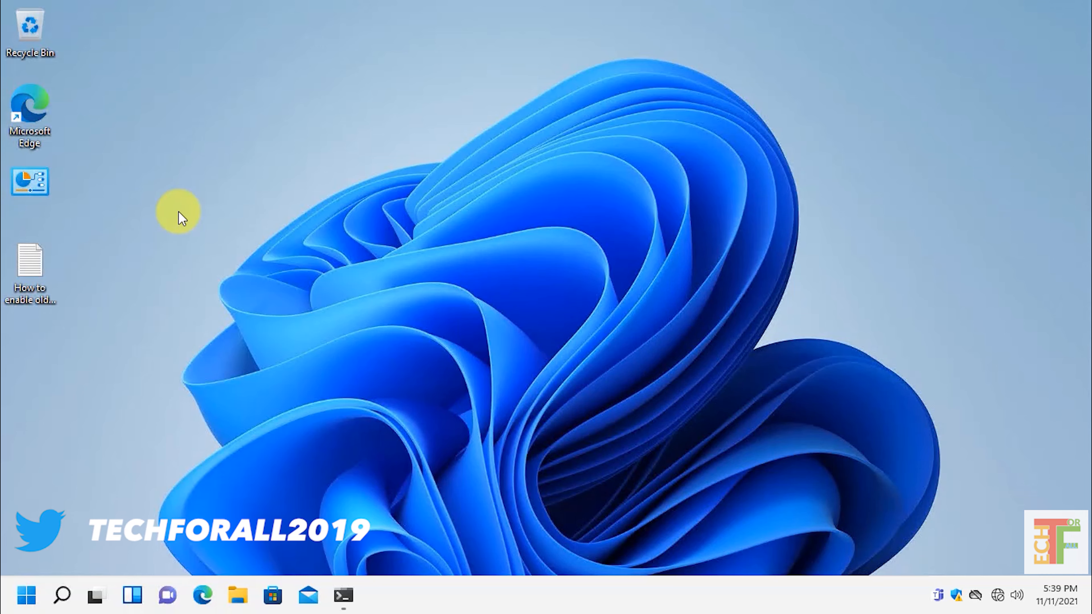
mouse_move(345, 595)
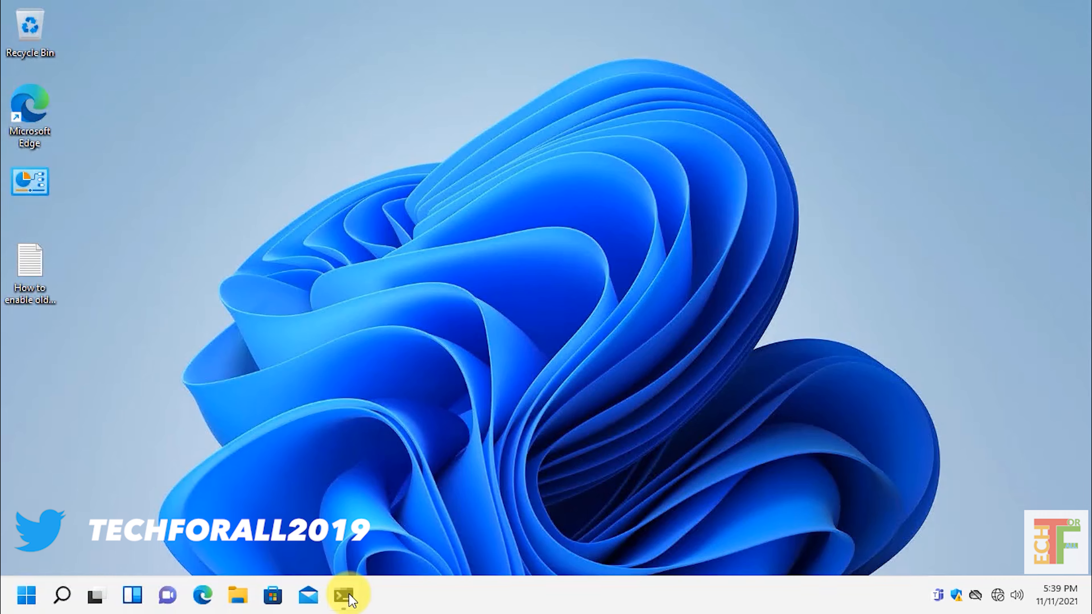
Step: Run reg.exe delete for the CLSID {86ca1aa0-...} key with /f in the admin terminal, then minimize it
click(348, 596)
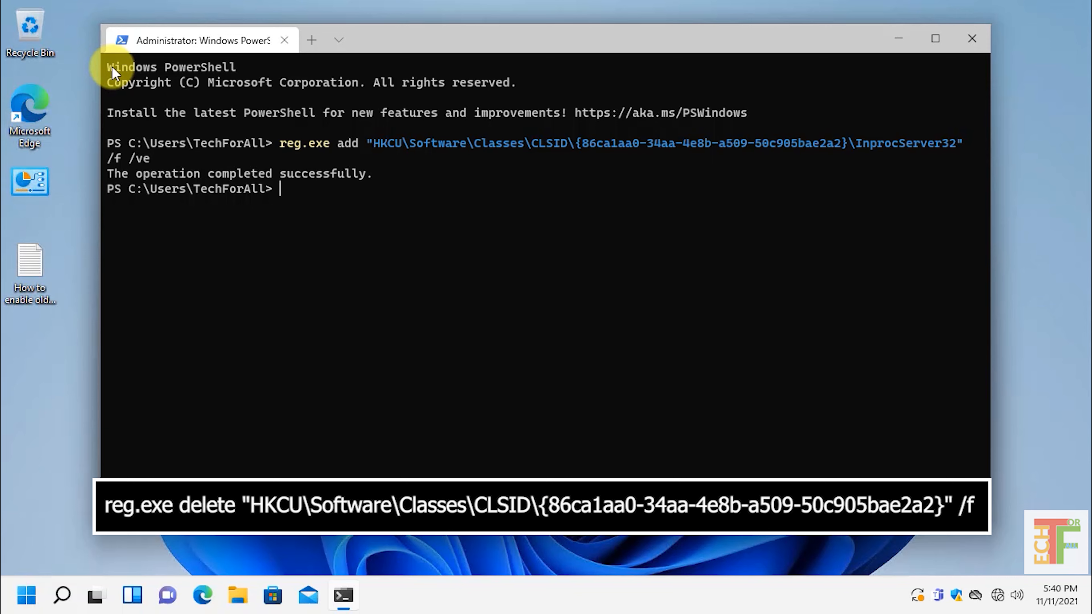
text(reg.exe delete "HKCU\Software\Classes\CLSID\{86ca1aa0-34aa-4e8b-a509-50c905bae2a2}" /f)
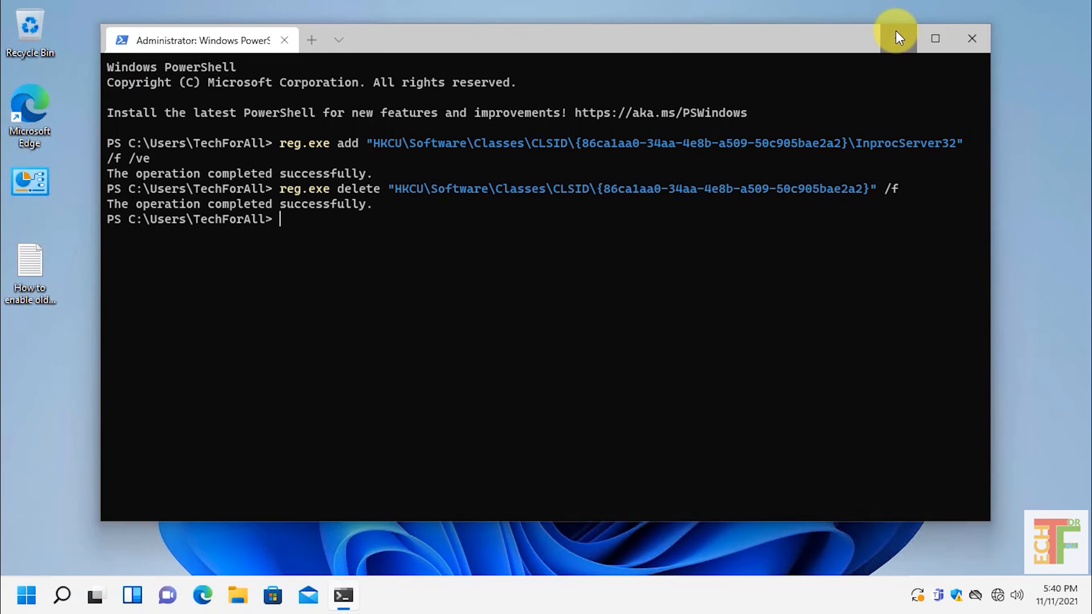
click(971, 38)
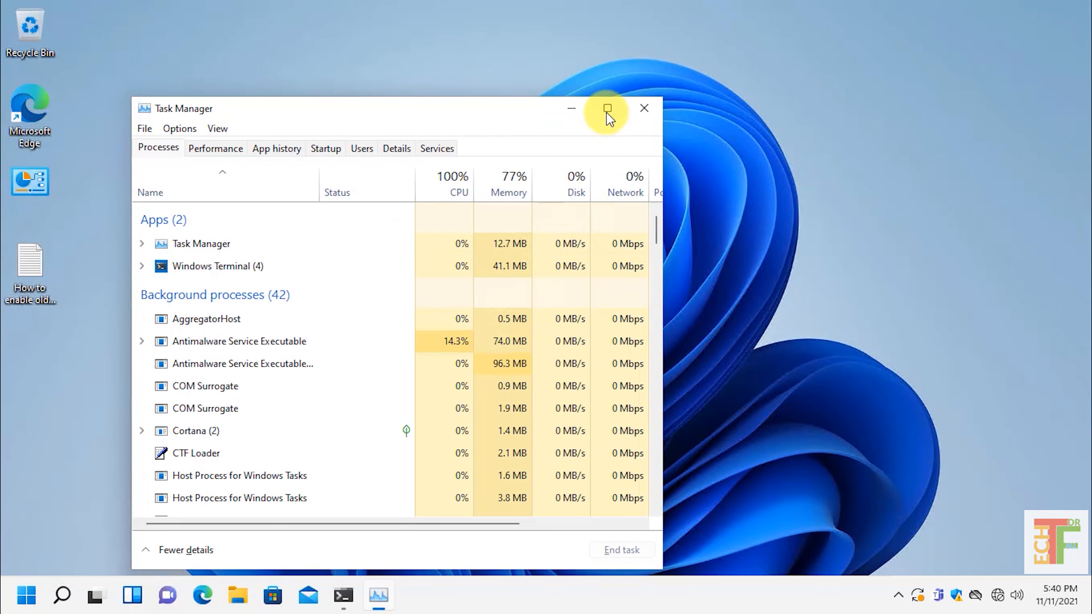
Step: Restart Windows Explorer from the maximized Task Manager process list, then close Task Manager
click(605, 109)
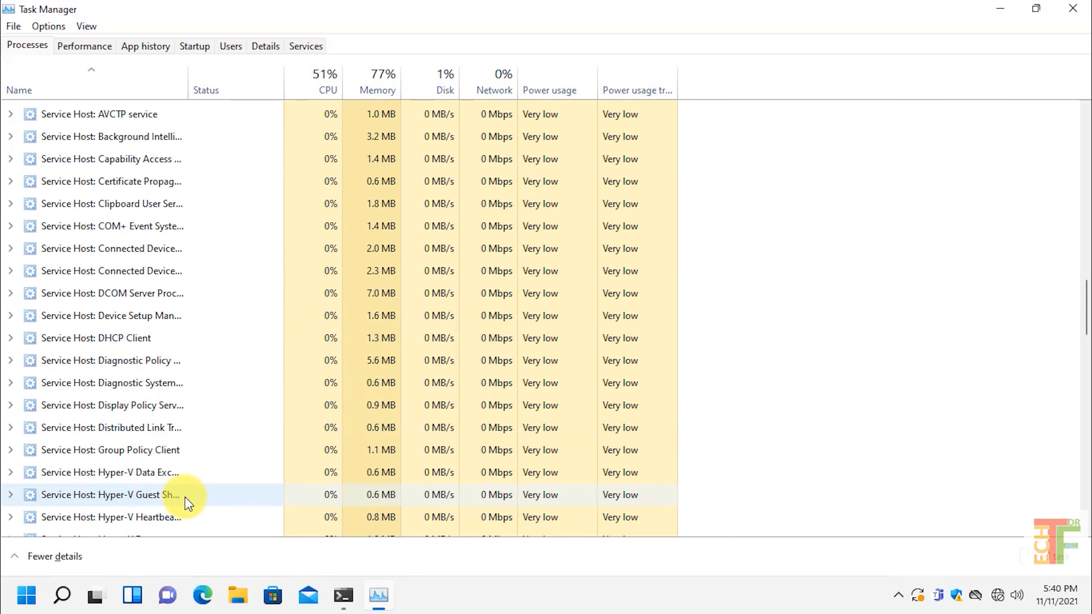
scroll(down, 3)
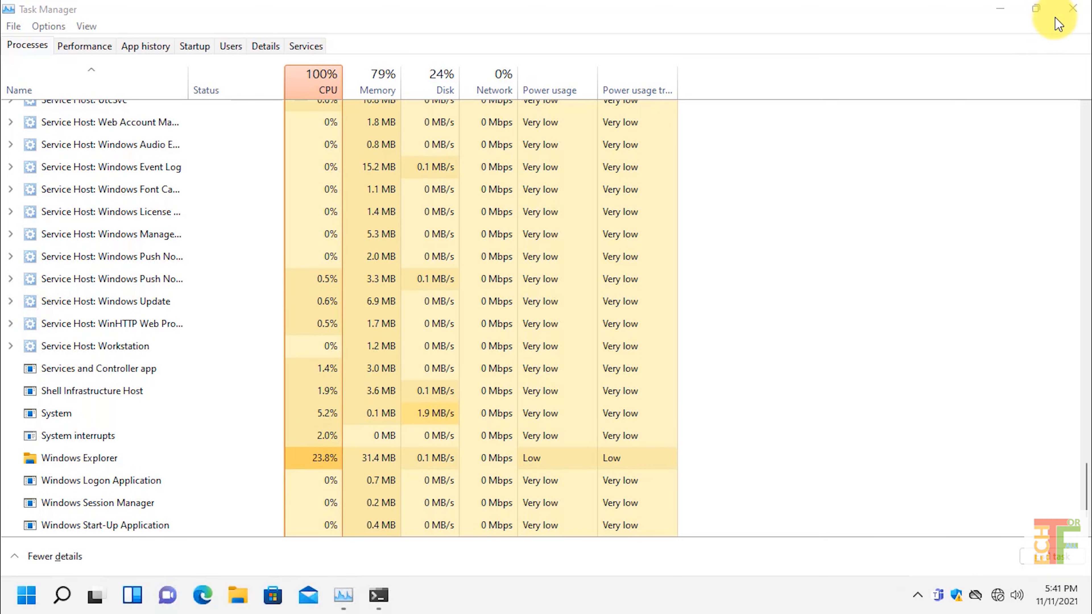
click(1072, 7)
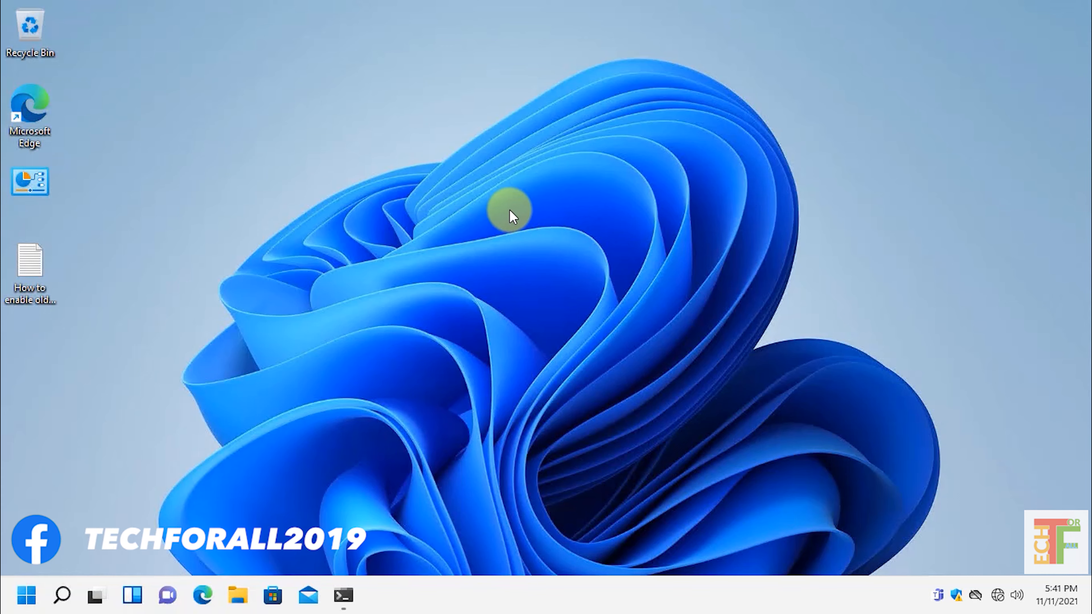
Step: Confirm the compact Windows 11 right-click menu is back and refresh the desktop
right_click(512, 214)
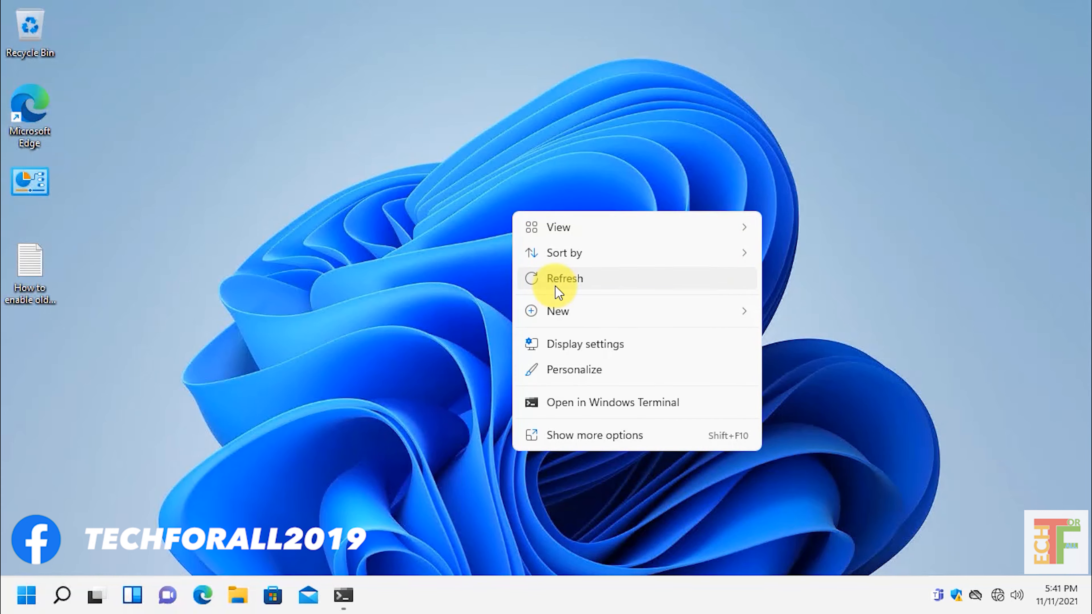
click(564, 279)
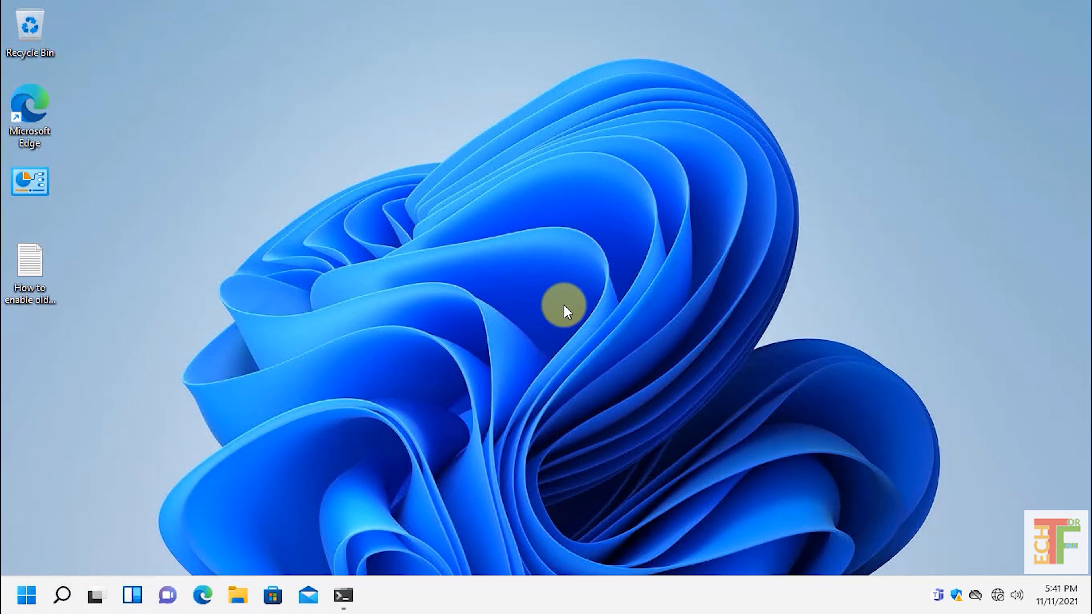